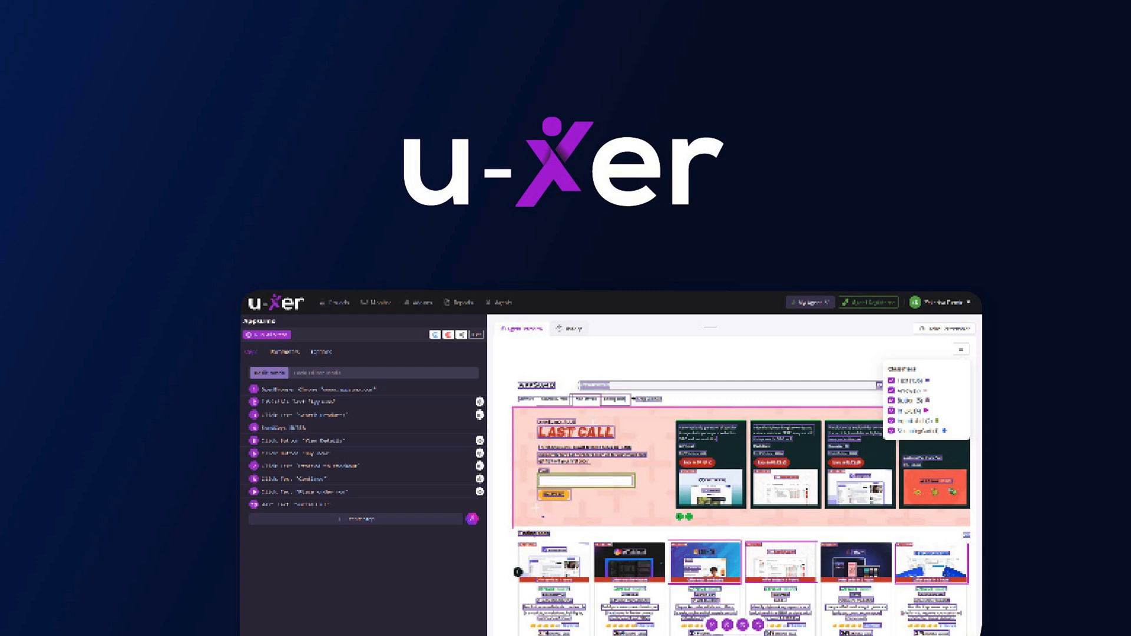
Step: Open the Create Scenario form from the Projects scenarios list
left_click(800, 92)
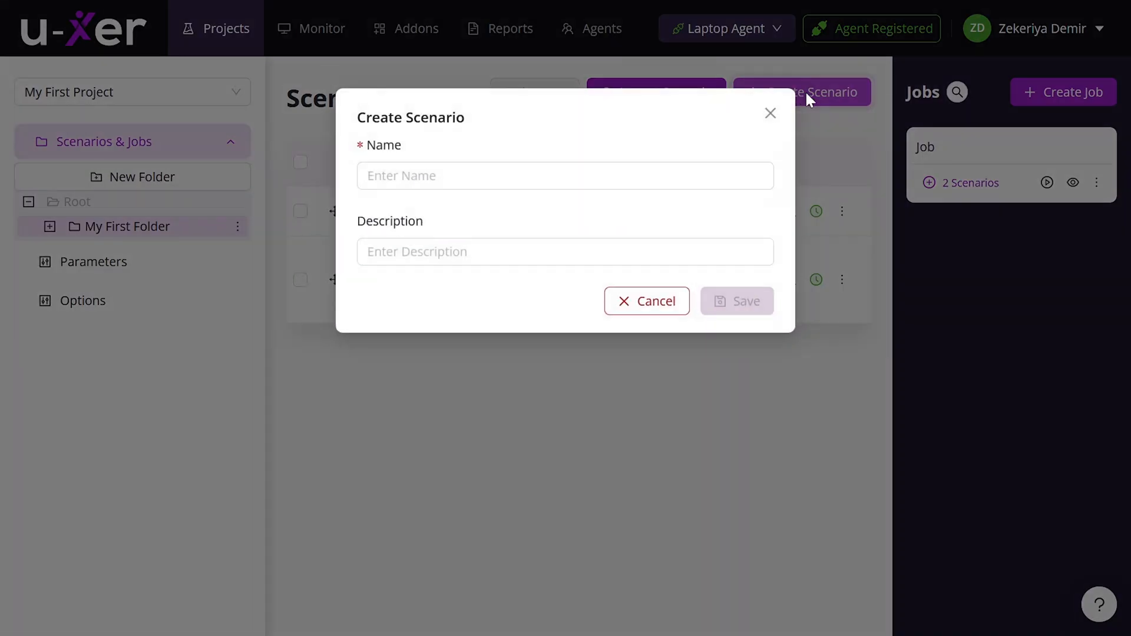
Step: Save a new scenario named 'AppSumo Demo' and view its steps in Code Editor Mode
type("AppSumo")
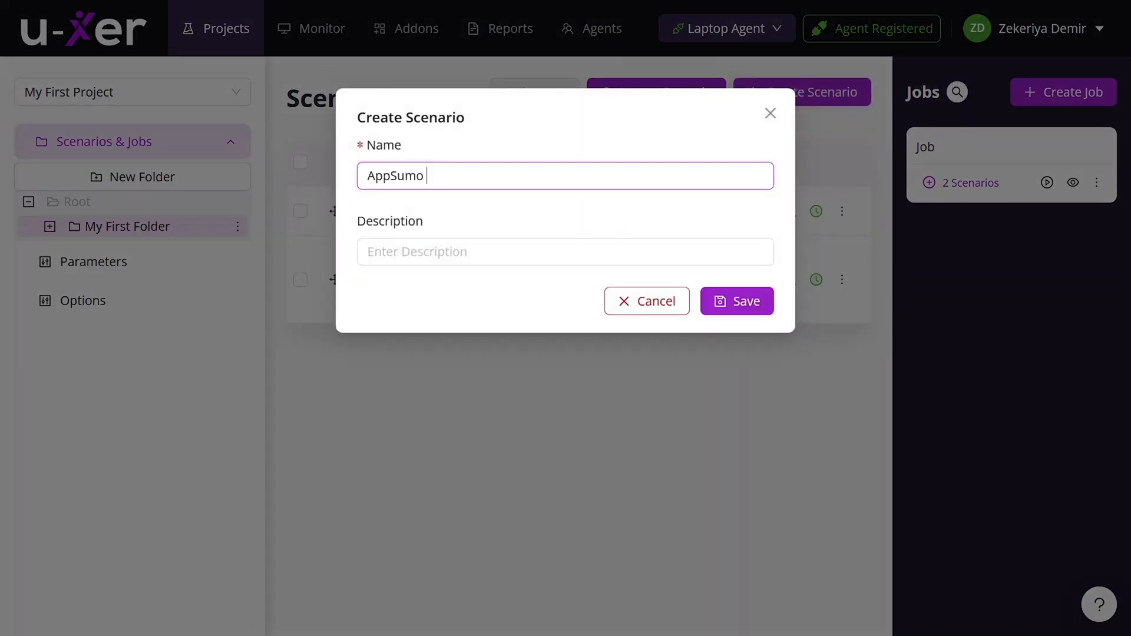
type("Demo")
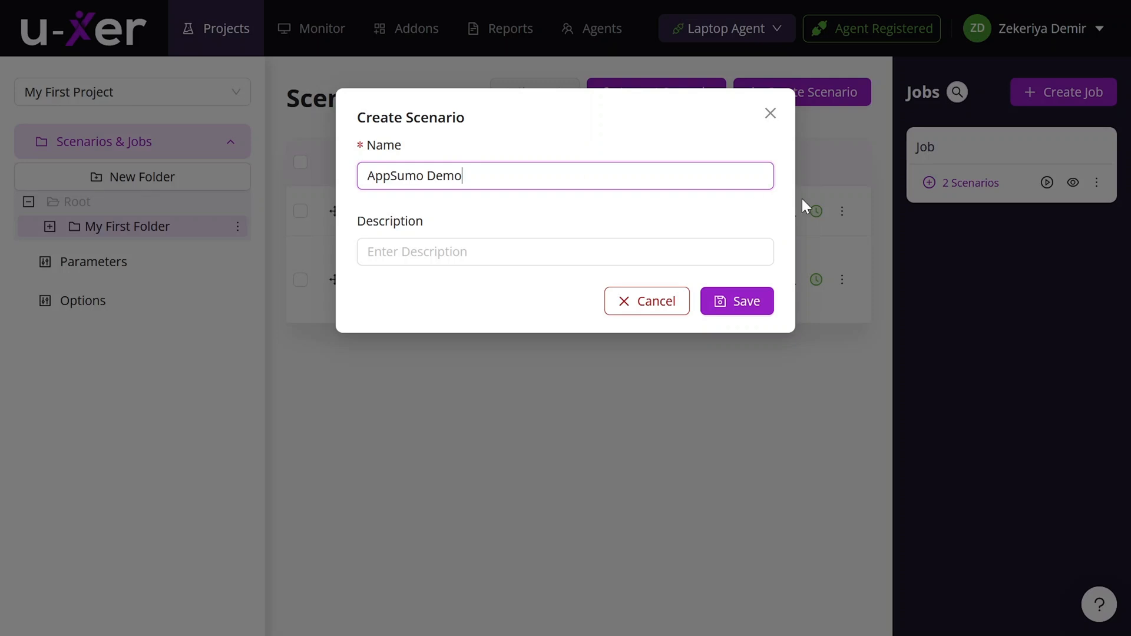
left_click(736, 301)
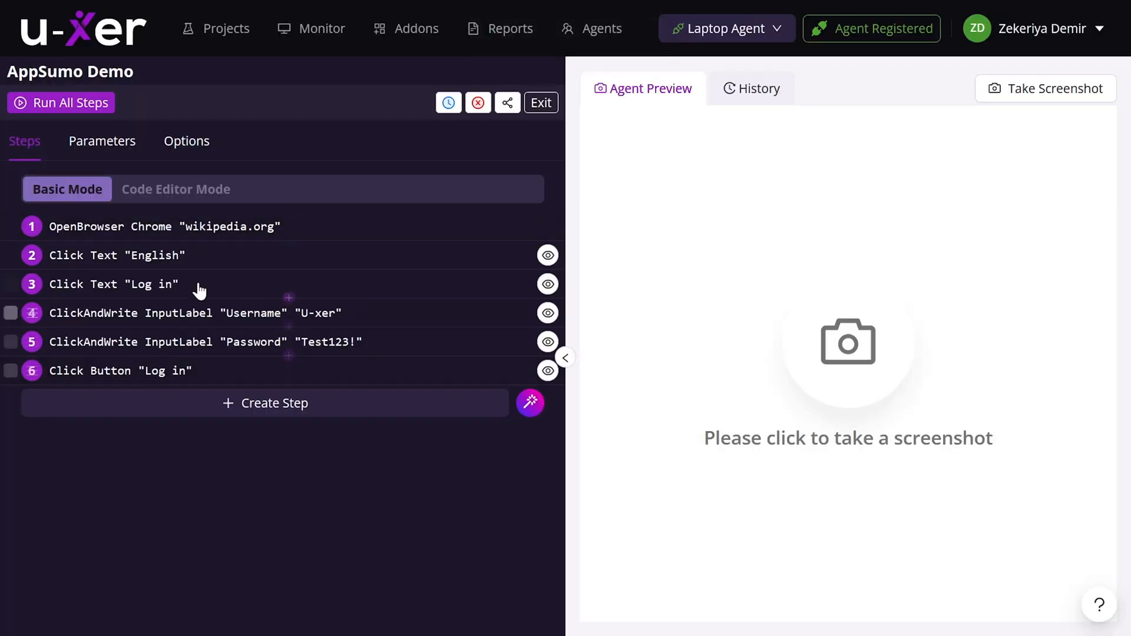
left_click(176, 189)
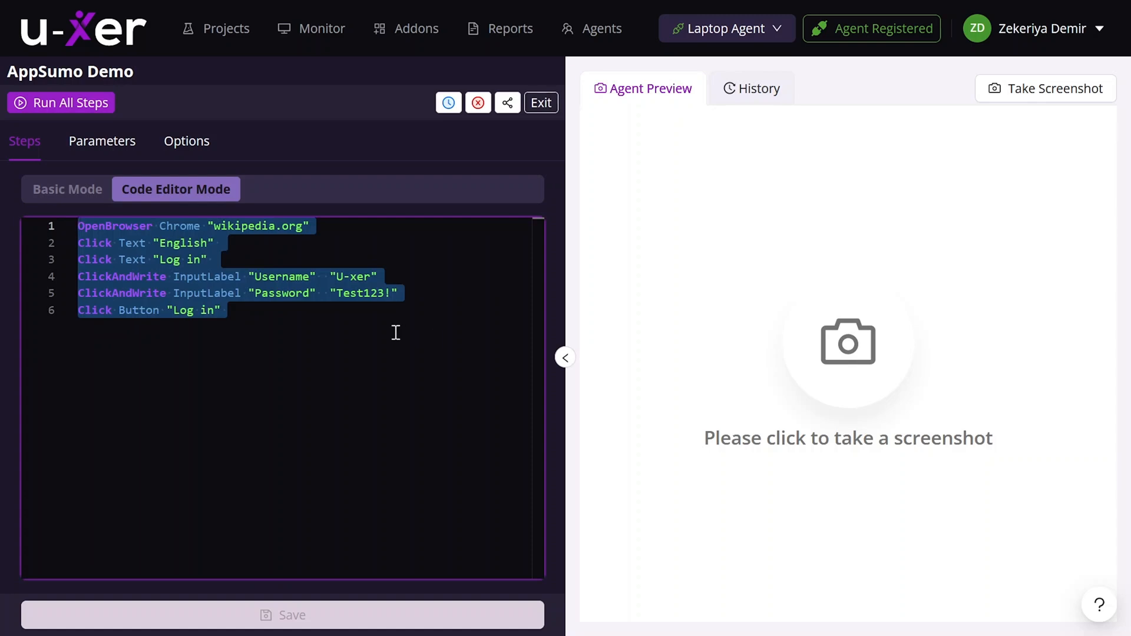
Step: Type a 'Cli' command in the code editor, then return to the step list
type("Click Text \"English")
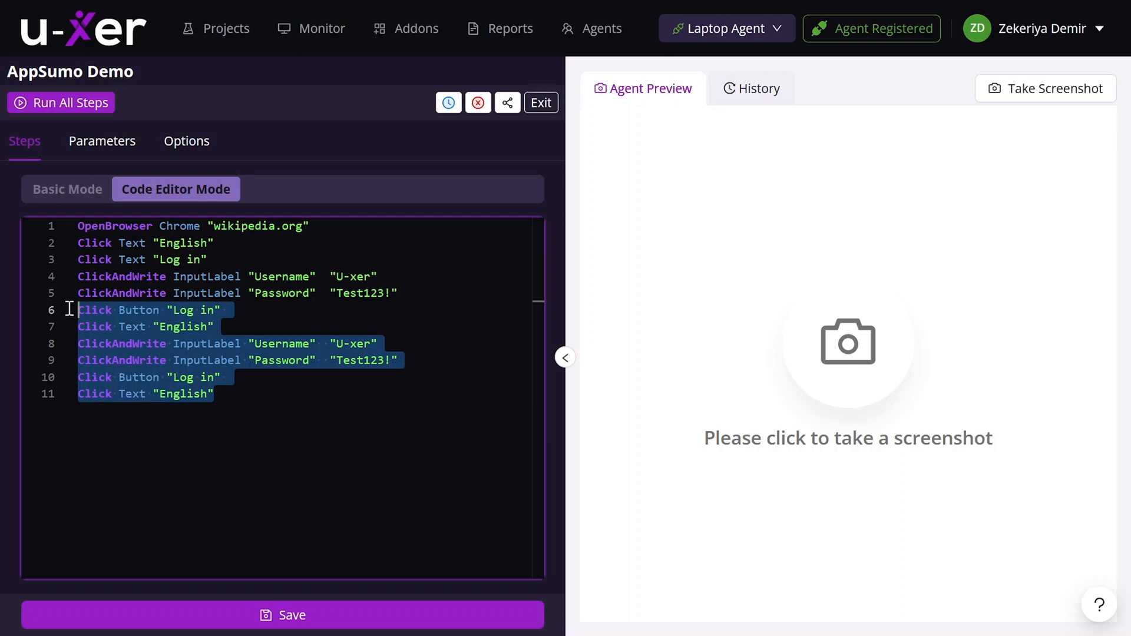
mouse_move(203, 363)
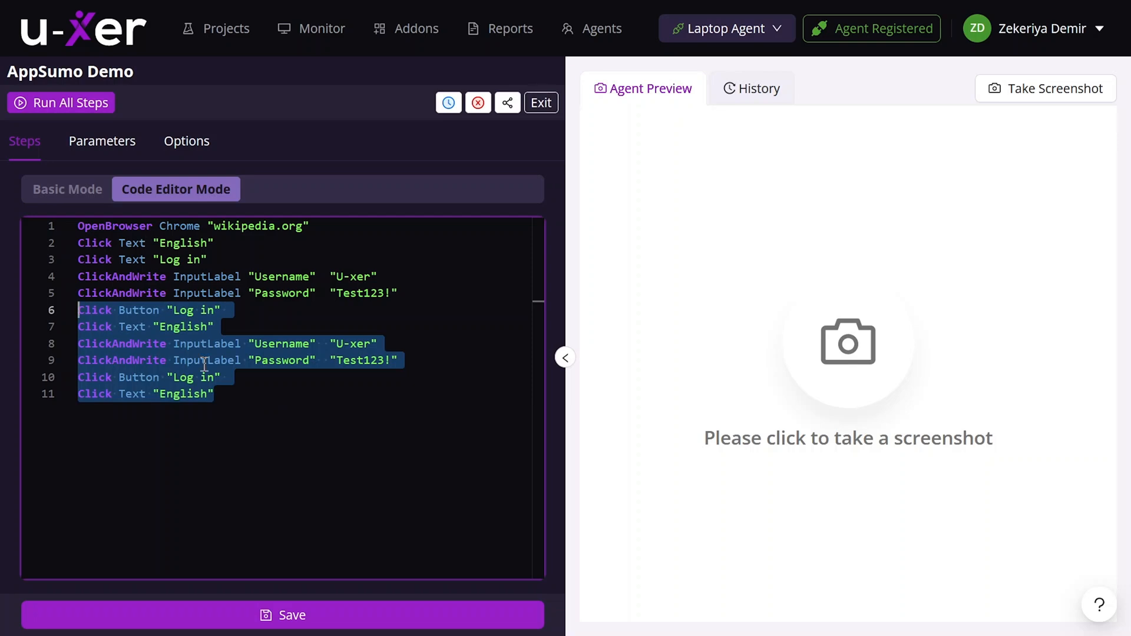
left_click(67, 189)
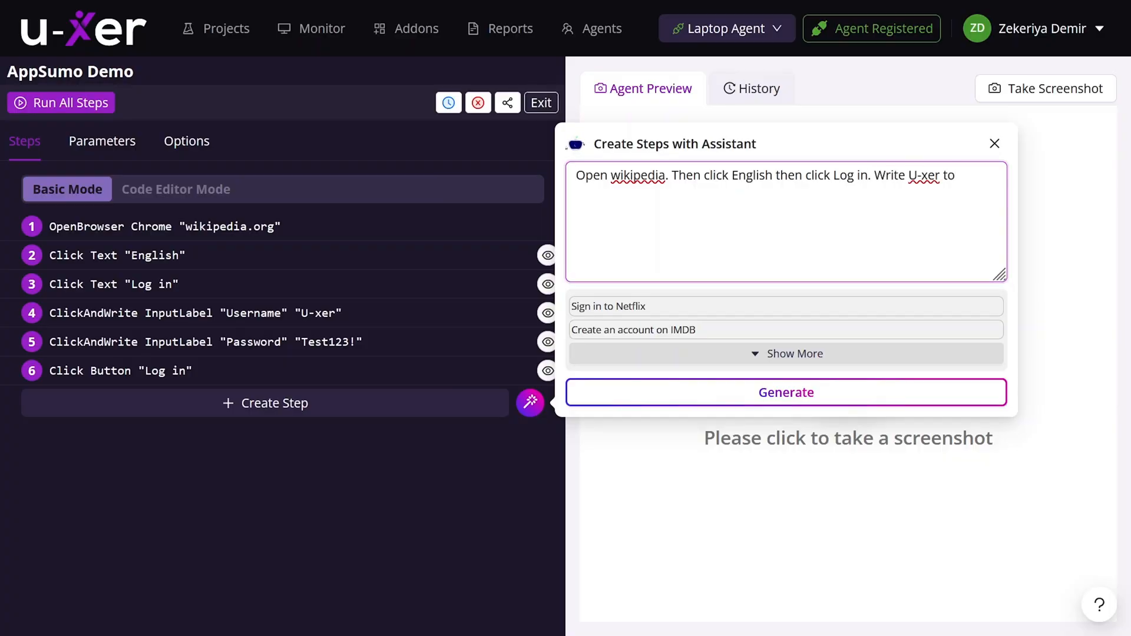
type("username")
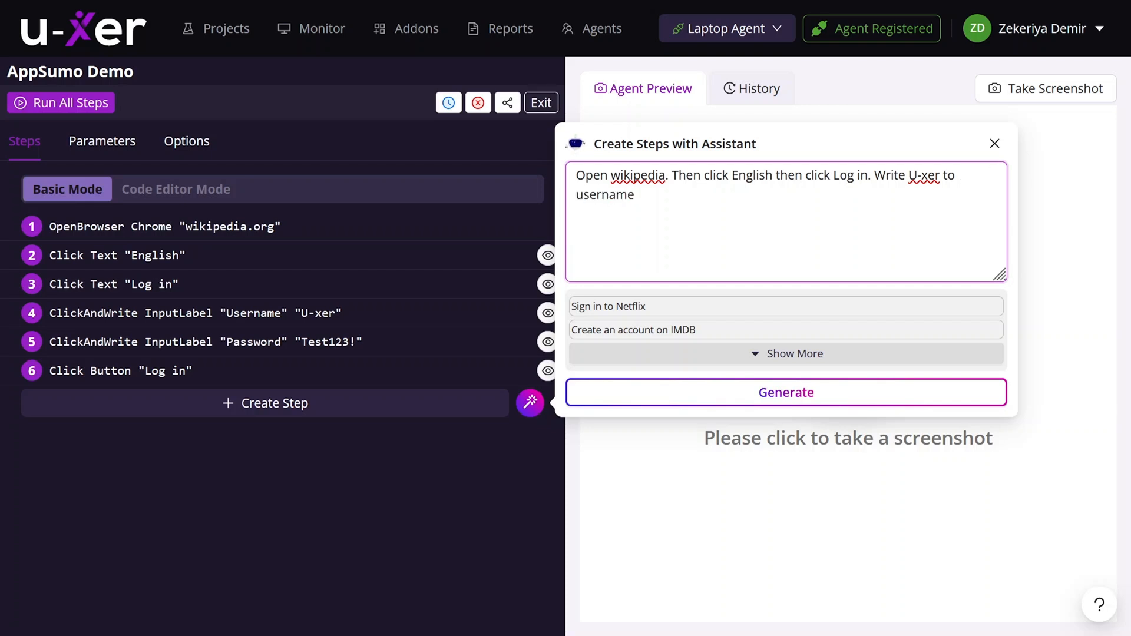
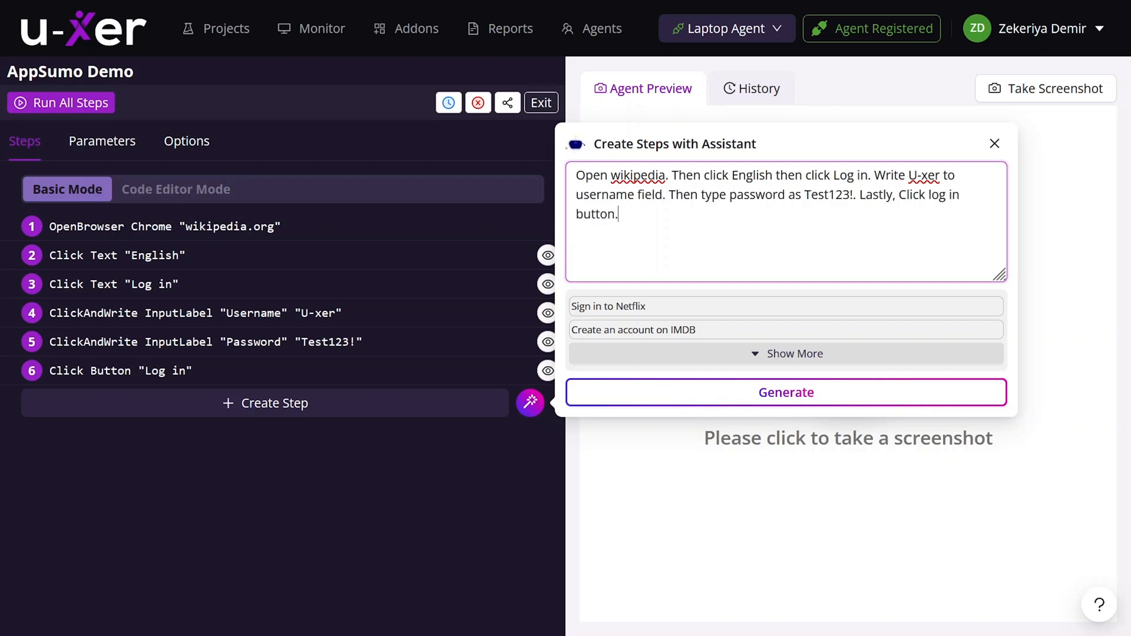
left_click(784, 392)
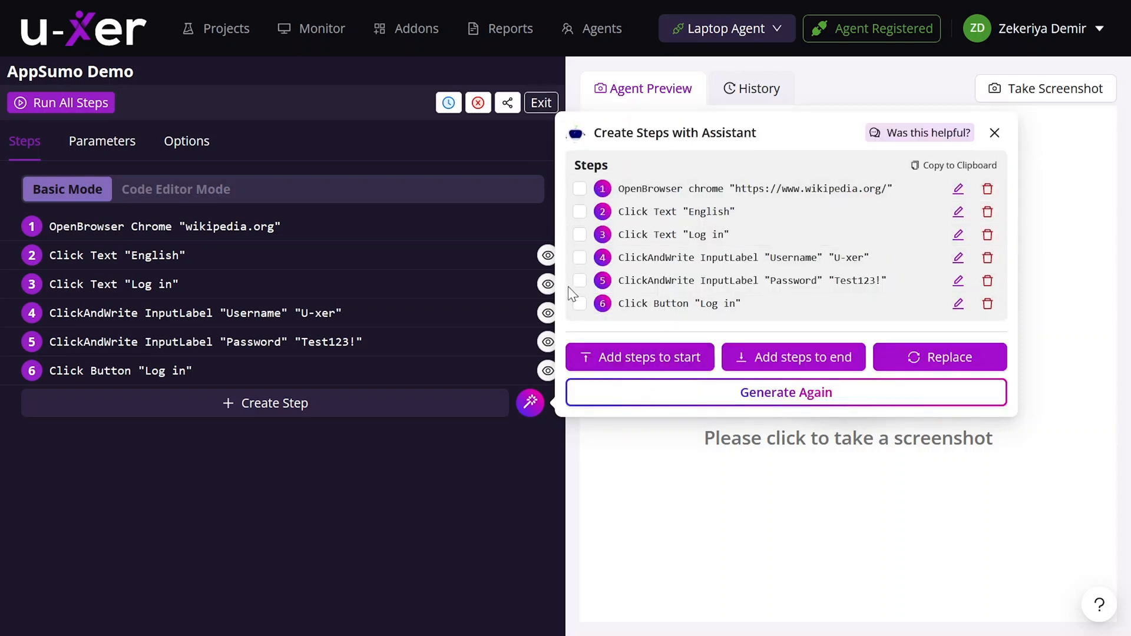
left_click(1082, 133)
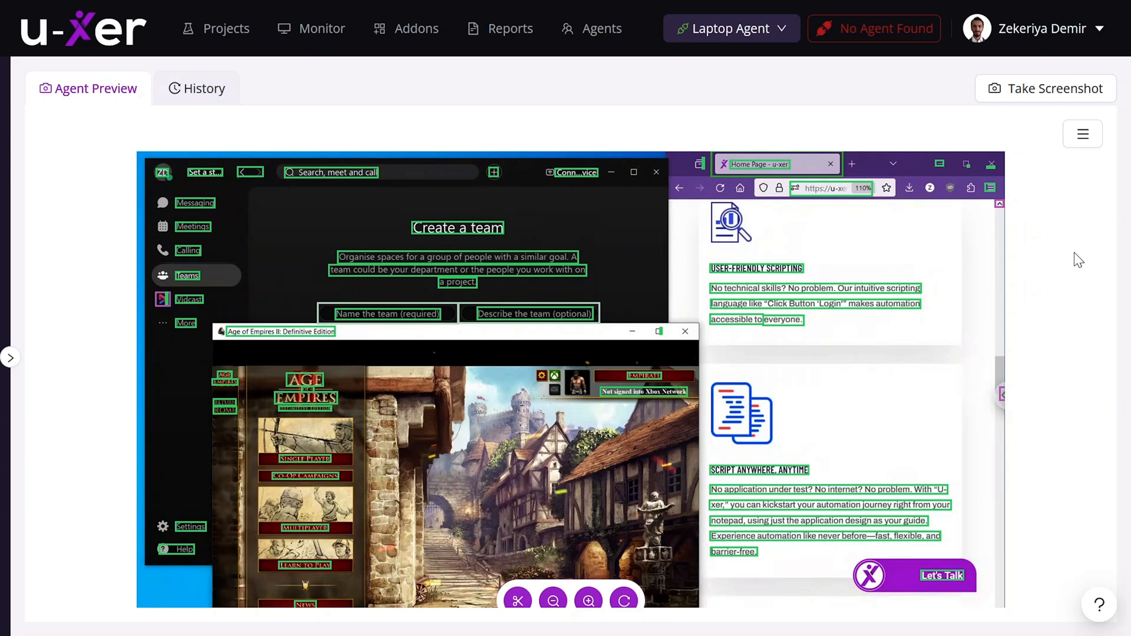
Step: Check the managed agents list, then open the job's options
left_click(601, 29)
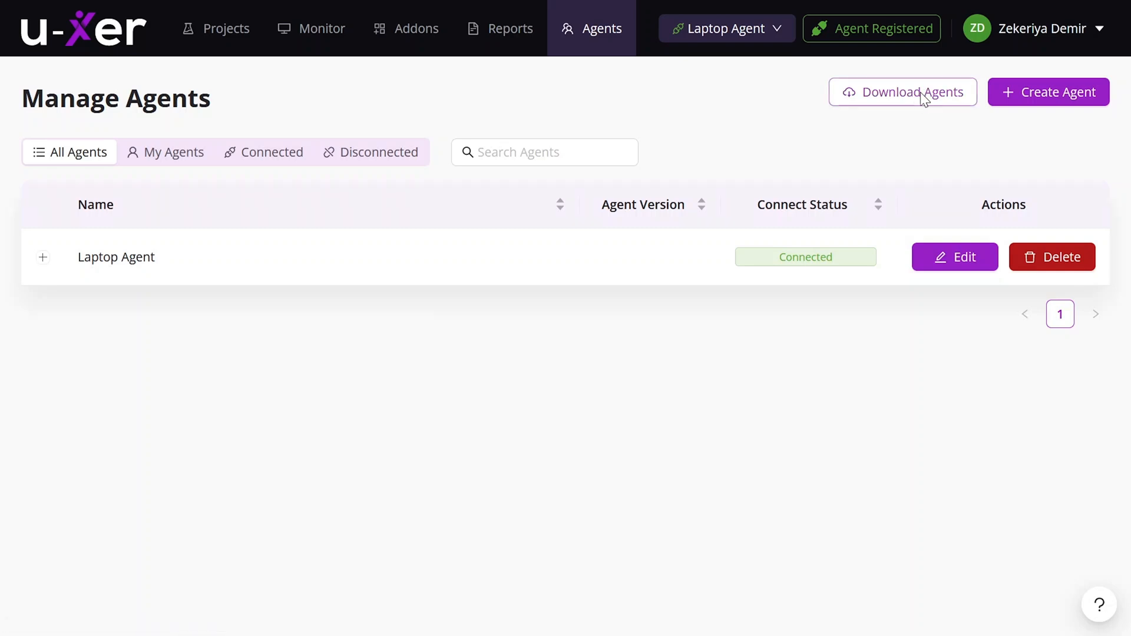
left_click(903, 92)
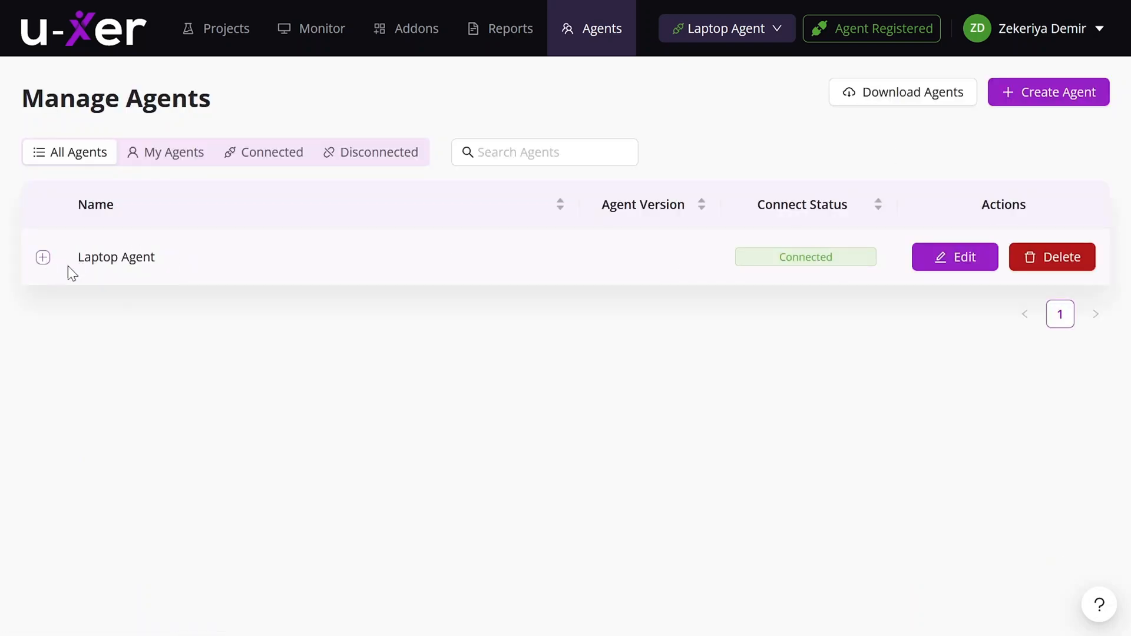
left_click(225, 29)
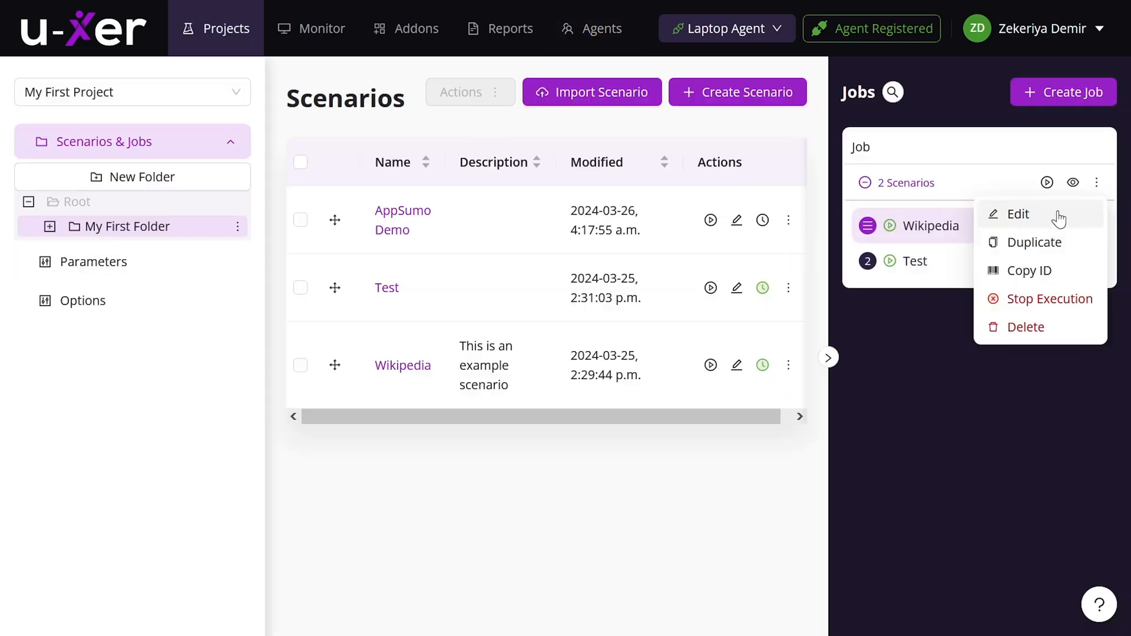
Step: Edit the job and choose a One Time schedule in the Scheduling Wizard
left_click(1016, 213)
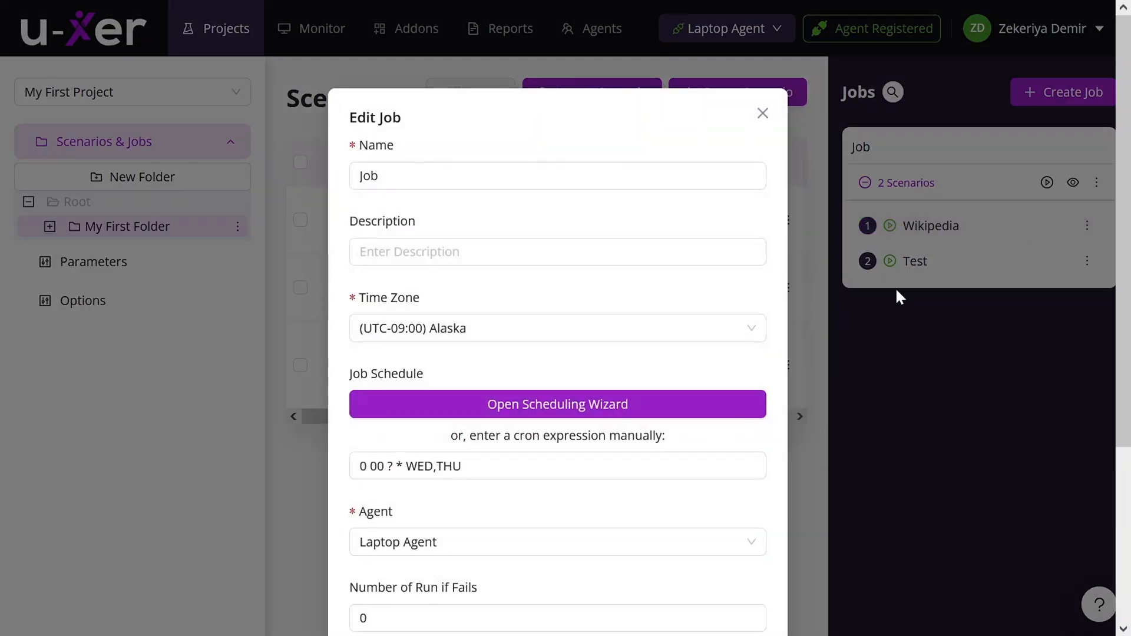
left_click(557, 404)
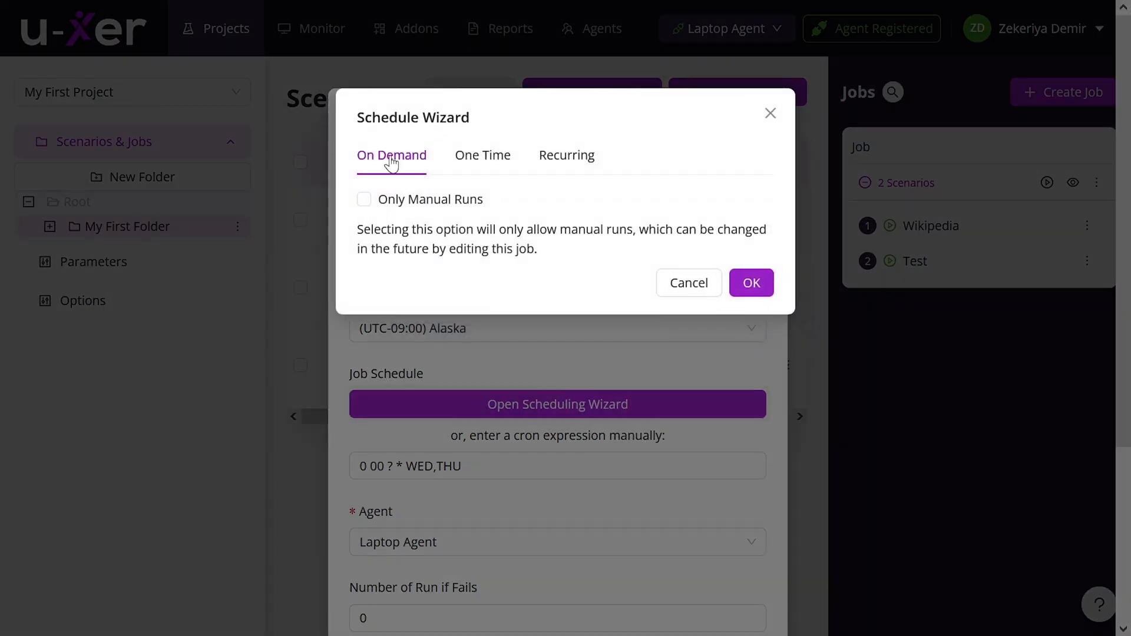
left_click(482, 155)
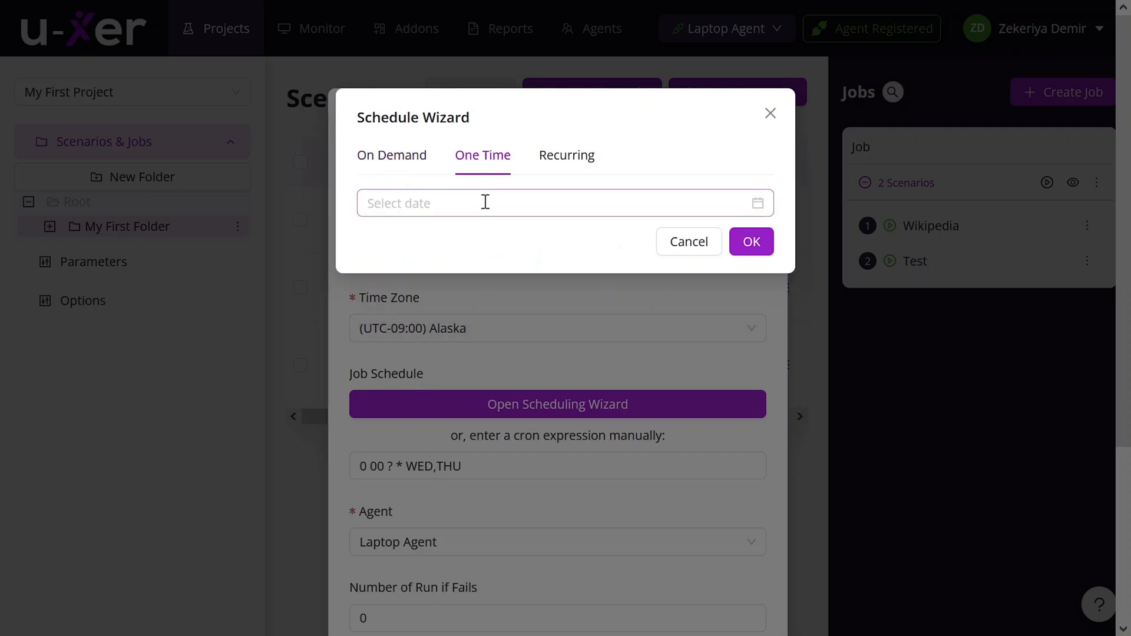
Step: View the Wikipedia run report, expand My First Folder and My Sub Folder1, then open Parameters
left_click(509, 28)
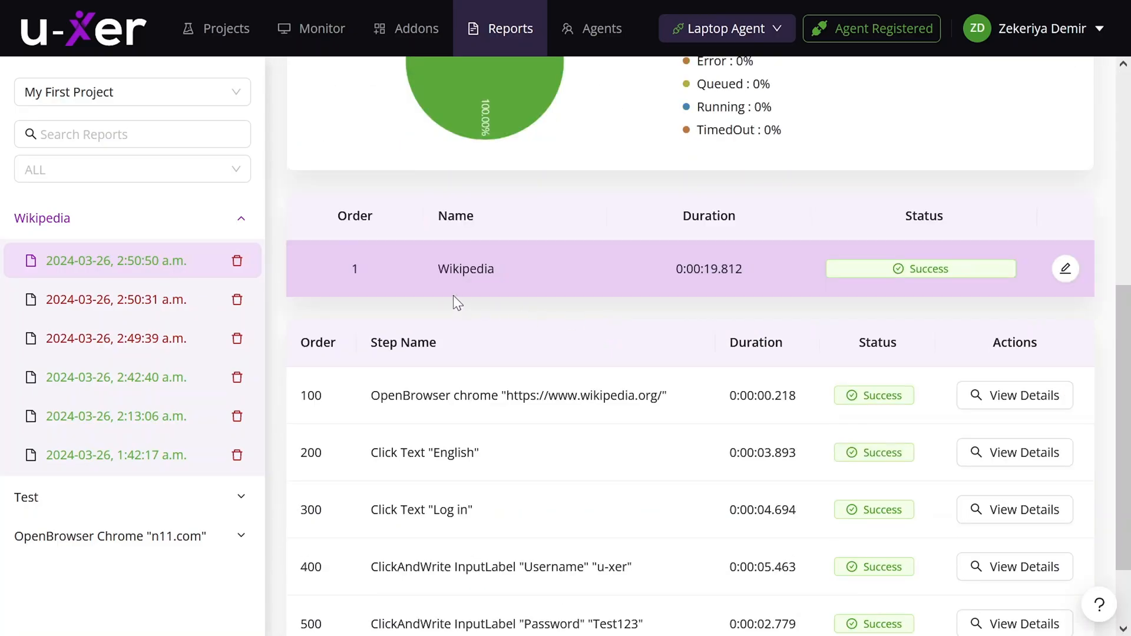
left_click(226, 28)
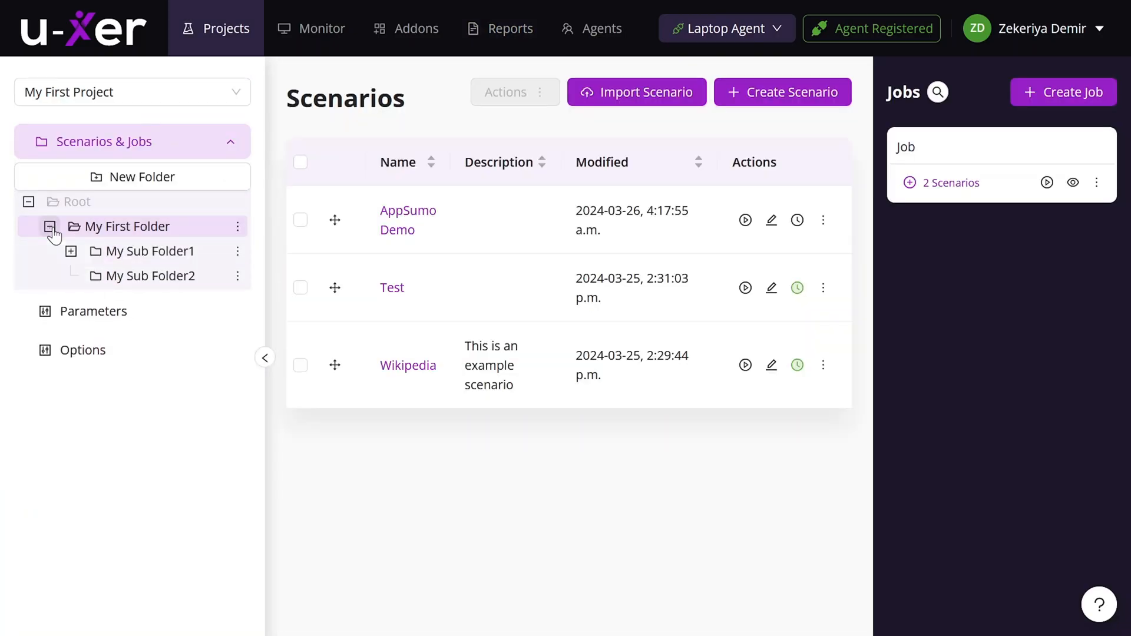
left_click(70, 250)
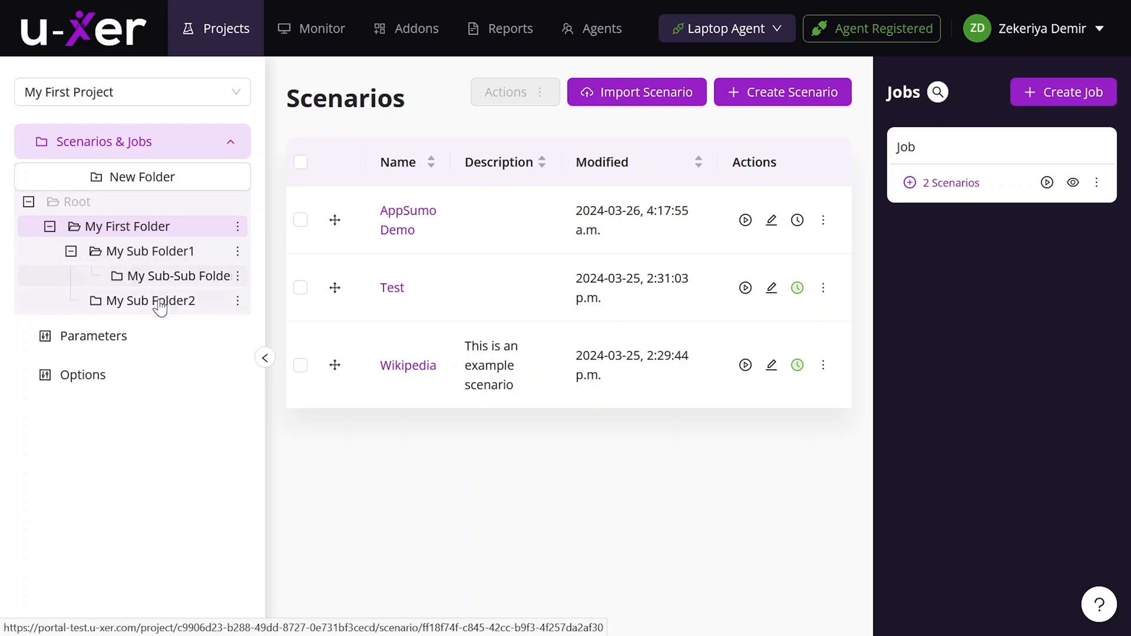
left_click(92, 335)
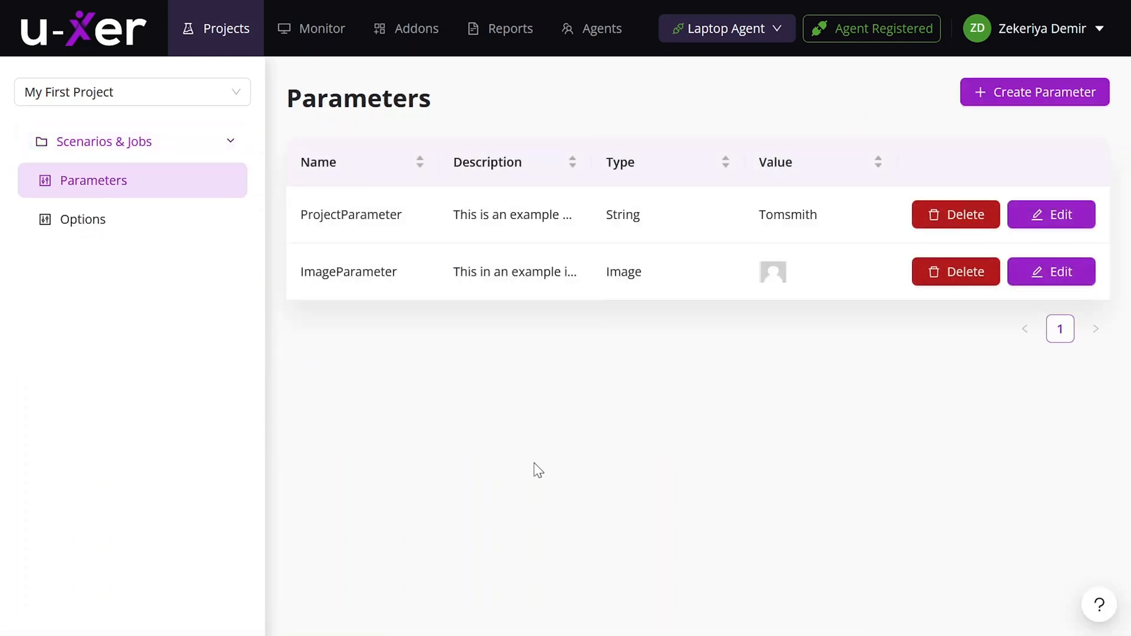
Step: Open the project's Options page showing defaults like Retry 10 and Timeout 60 seconds
left_click(83, 219)
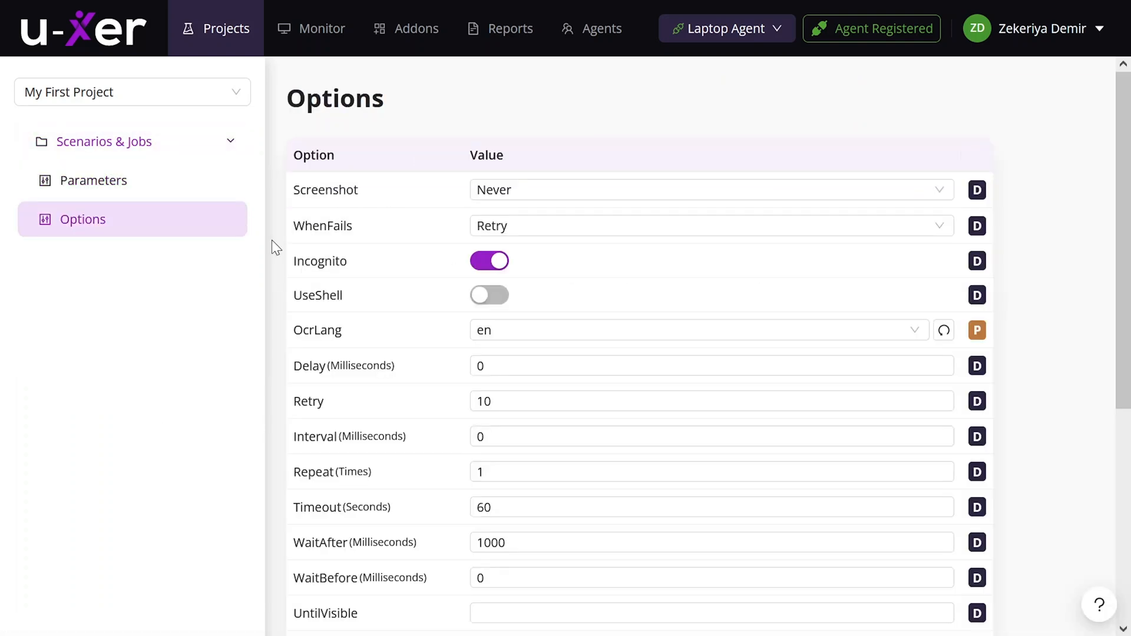
mouse_move(322, 225)
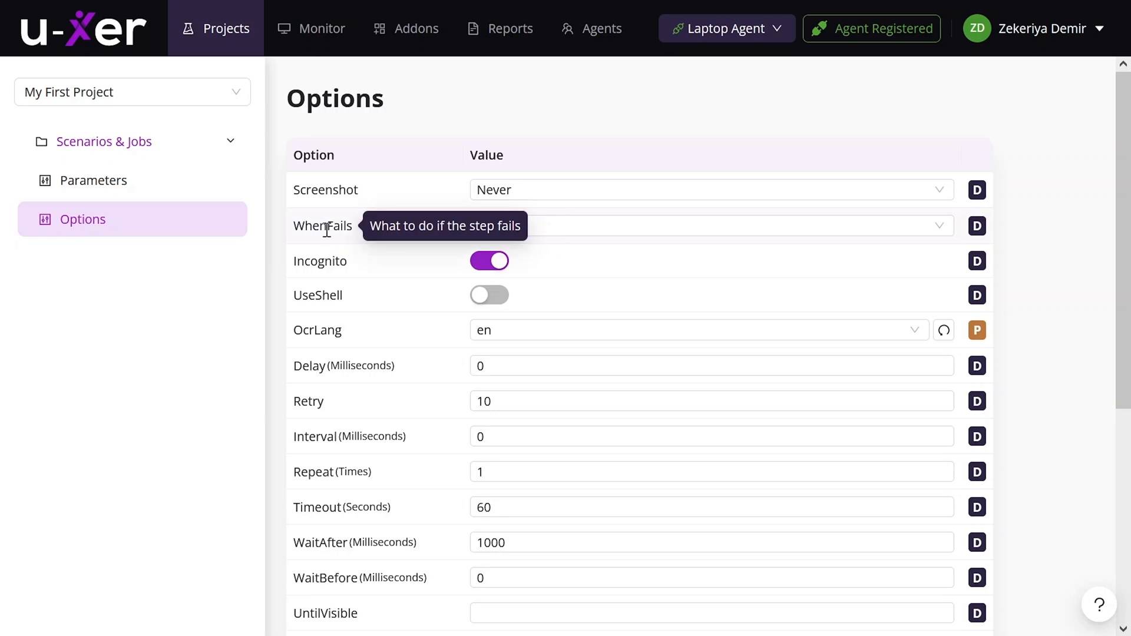